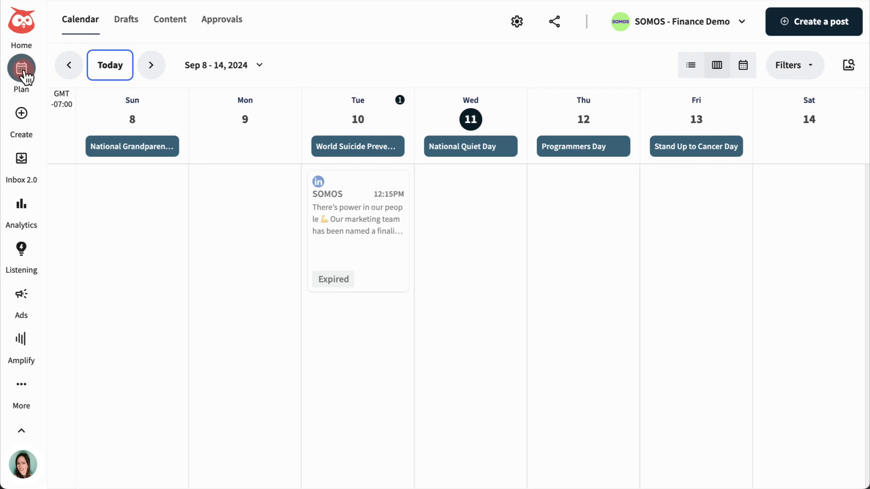
- Open Plan > Content and start a Bulk Message Upload to show the Bulk Composer introduction
{"action": "left_click", "coordinate": [170, 19]}
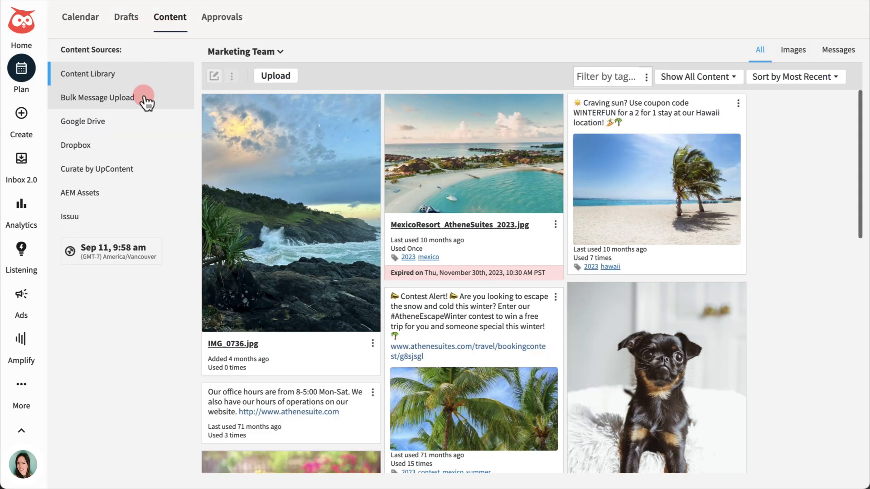
{"action": "left_click", "coordinate": [98, 97]}
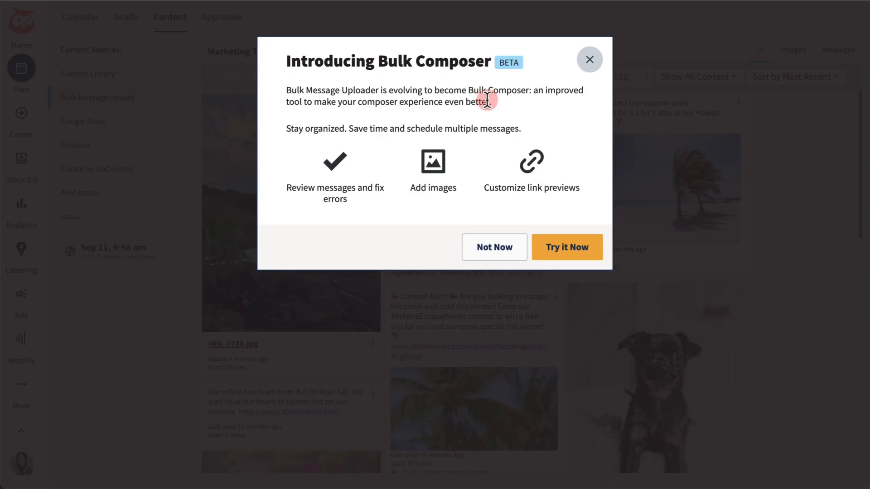
- Launch Bulk Composer with Try it Now and download the example CSV file
{"action": "left_click", "coordinate": [566, 246]}
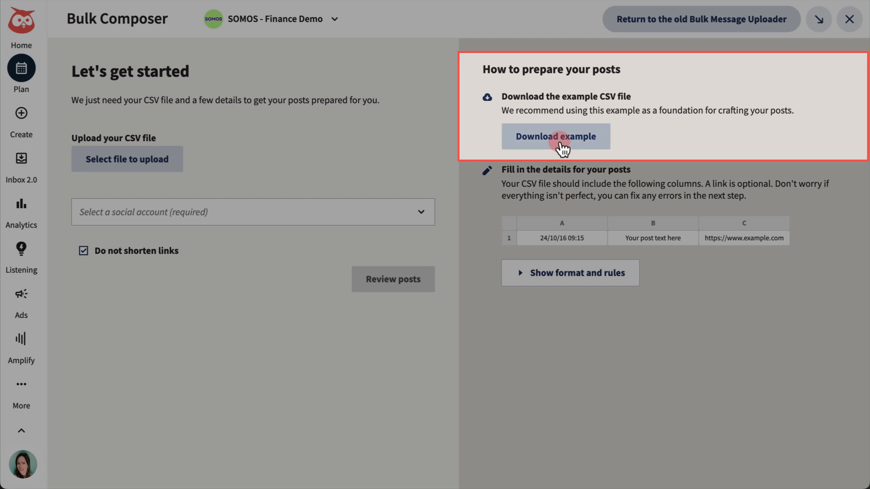
{"action": "left_click", "coordinate": [556, 137]}
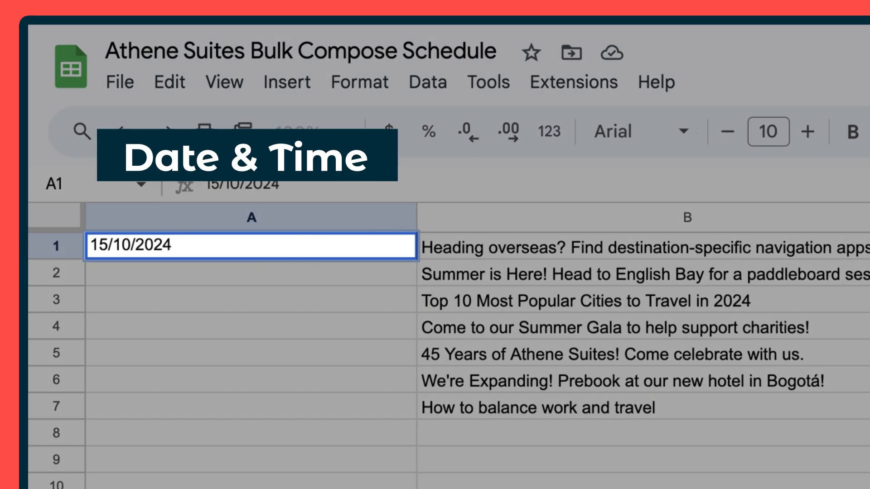
- Add the time 09:15 after the date 15/10/2024 in cell A1
{"action": "type", "text": "09:"}
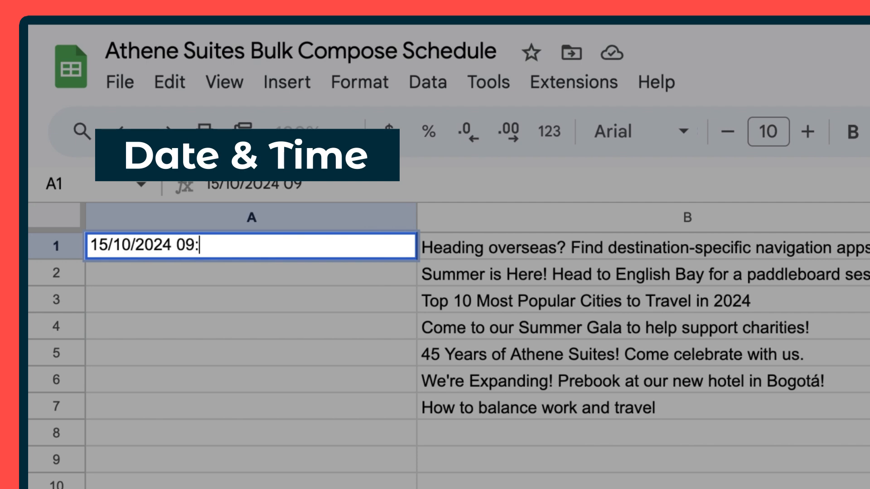
{"action": "type", "text": "15"}
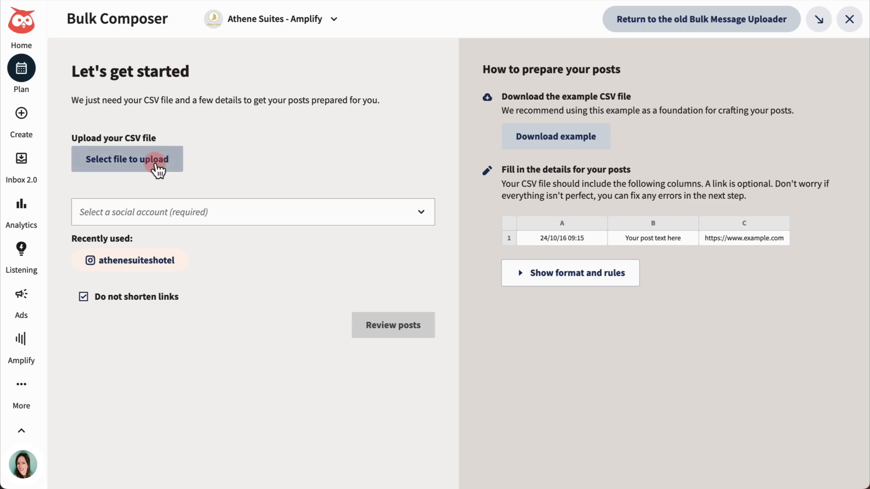
- Upload bulk-schedule-sample.csv for AtheneSuites Twitter and Facebook, with links left unshortened
{"action": "left_click", "coordinate": [127, 159]}
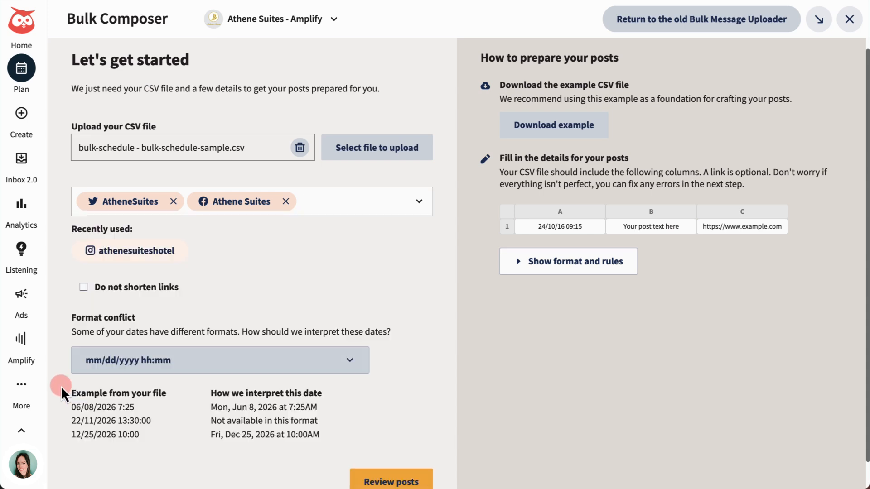
{"action": "left_click", "coordinate": [83, 287]}
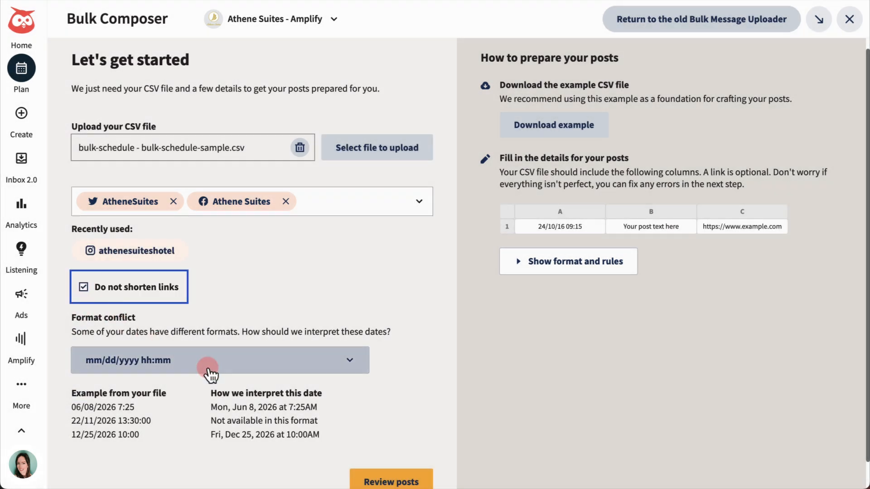
{"action": "left_click", "coordinate": [390, 481]}
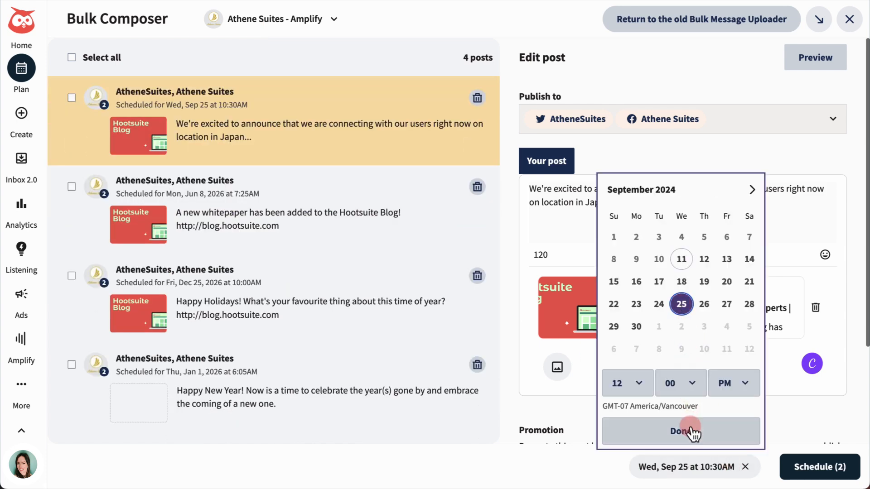
- Schedule the edited Happy Holidays post, schedule all remaining posts, and view the calendar
{"action": "left_click", "coordinate": [680, 431]}
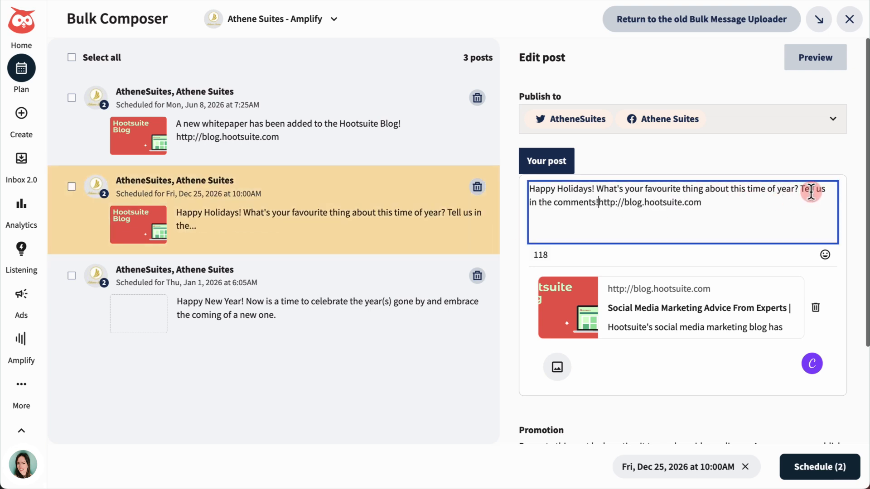
{"action": "key", "text": "Enter"}
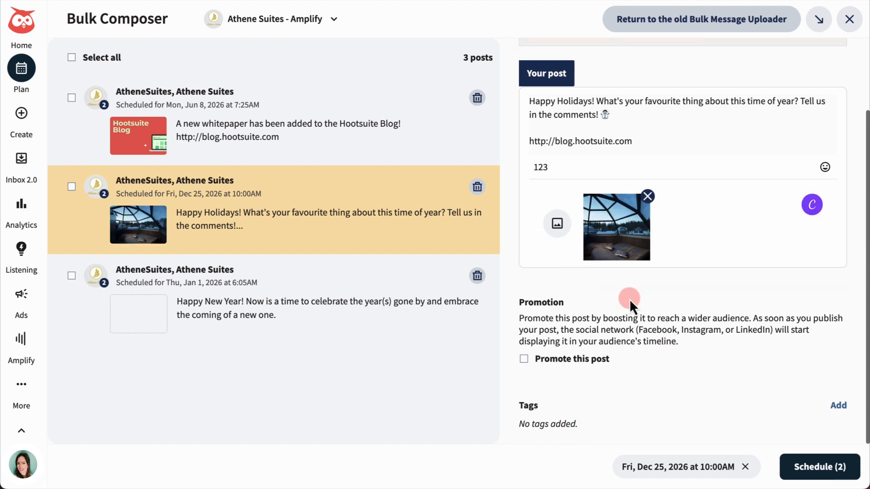
{"action": "left_click", "coordinate": [820, 467]}
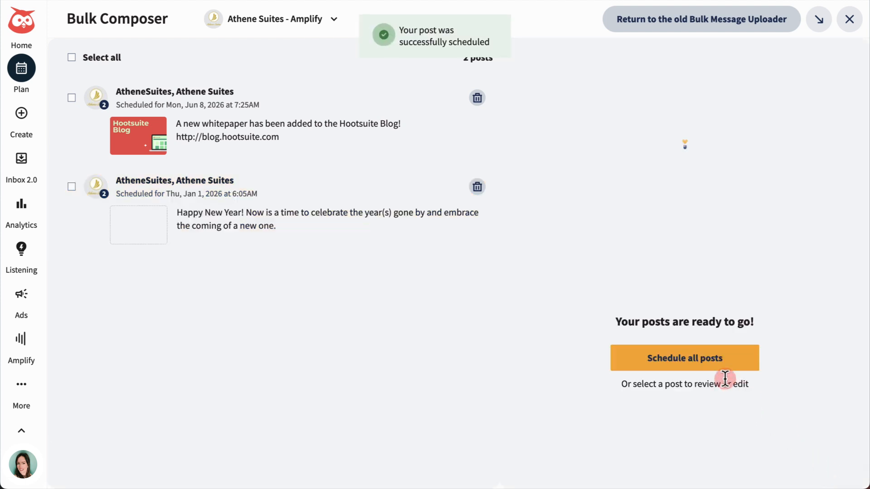
{"action": "left_click", "coordinate": [684, 358]}
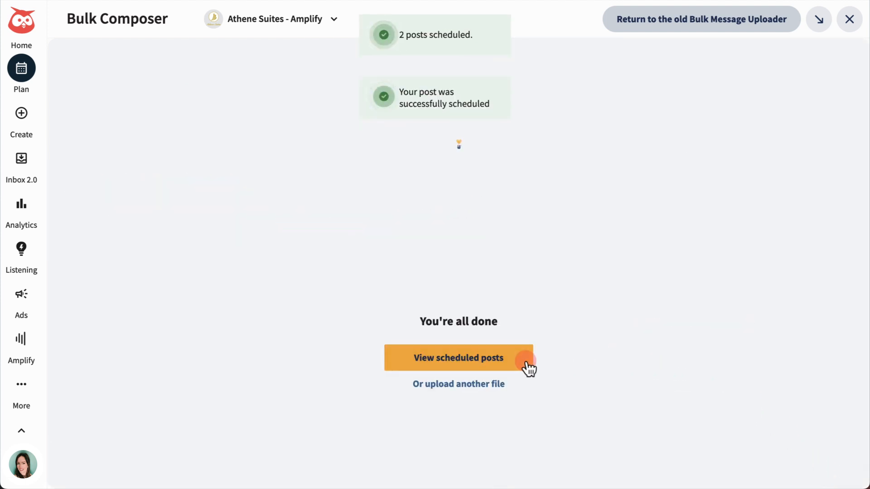
{"action": "left_click", "coordinate": [458, 358]}
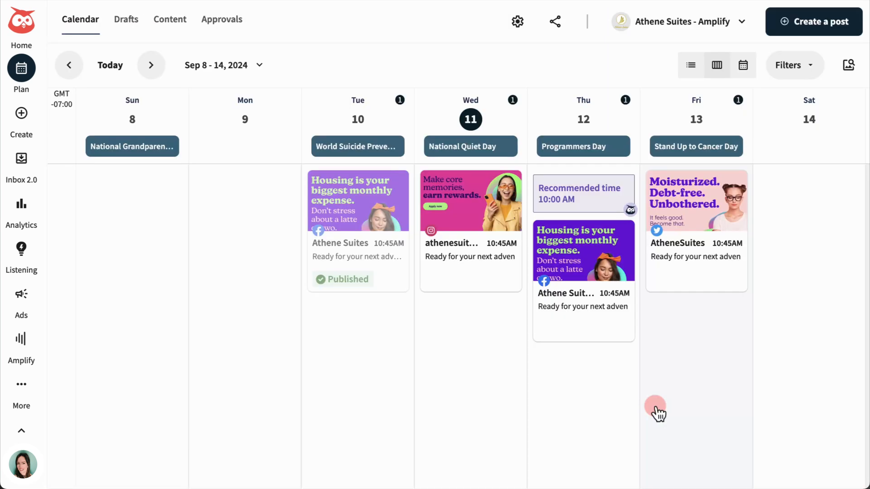
{"action": "mouse_move", "coordinate": [594, 282]}
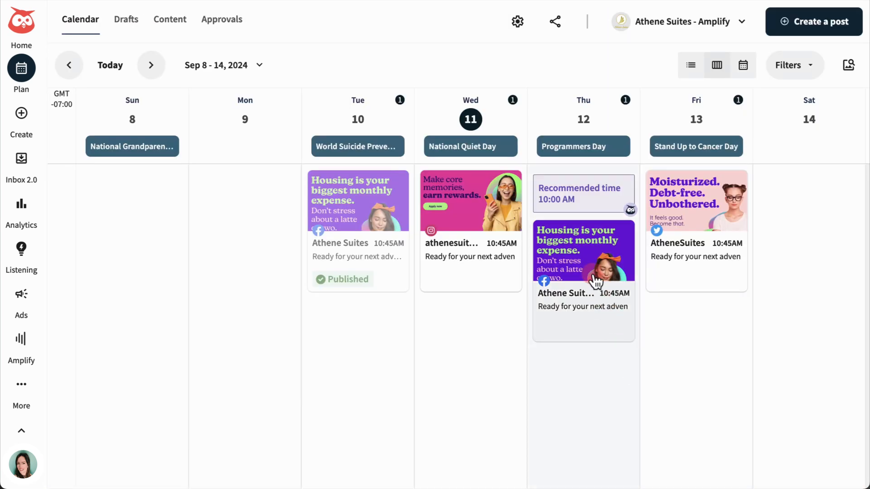
- Open the Thursday 12 Facebook vacation post to see its Scheduled preview panel
{"action": "left_click", "coordinate": [584, 249]}
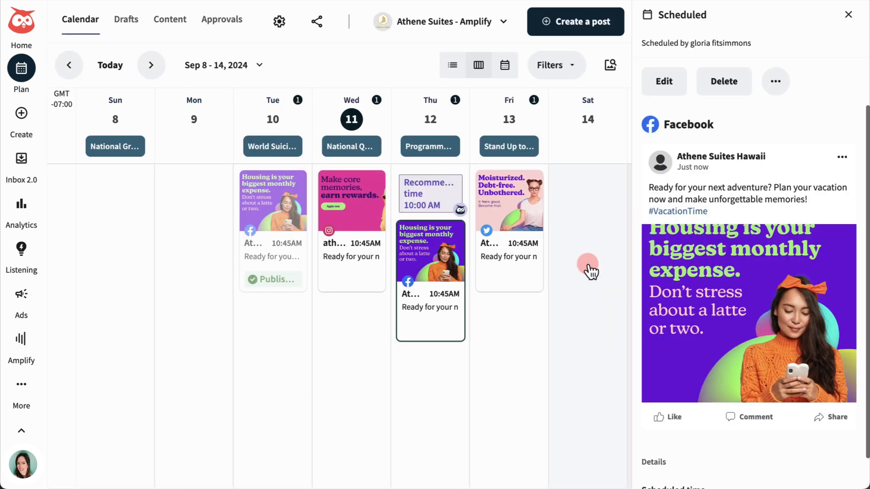